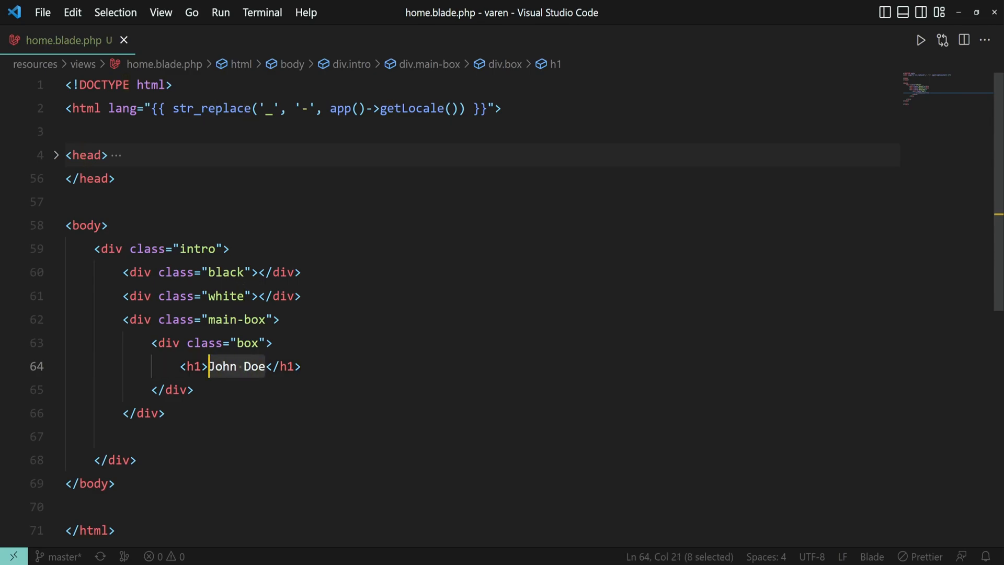
Step: Make the h1 echo {{ $name = 'John Doe' }} and save home.blade.php
text({{ $nam)
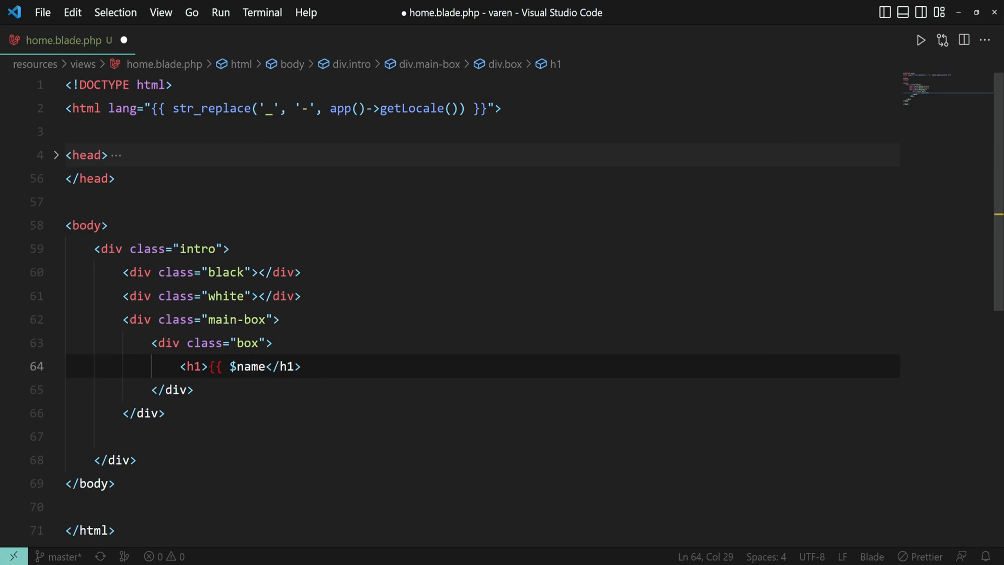
text(= '')
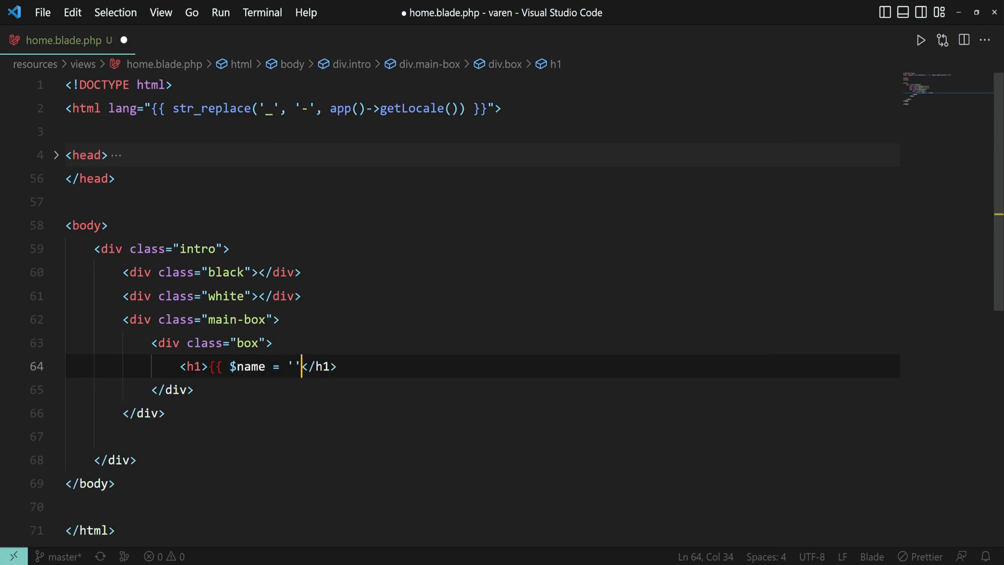
text(John Doe)
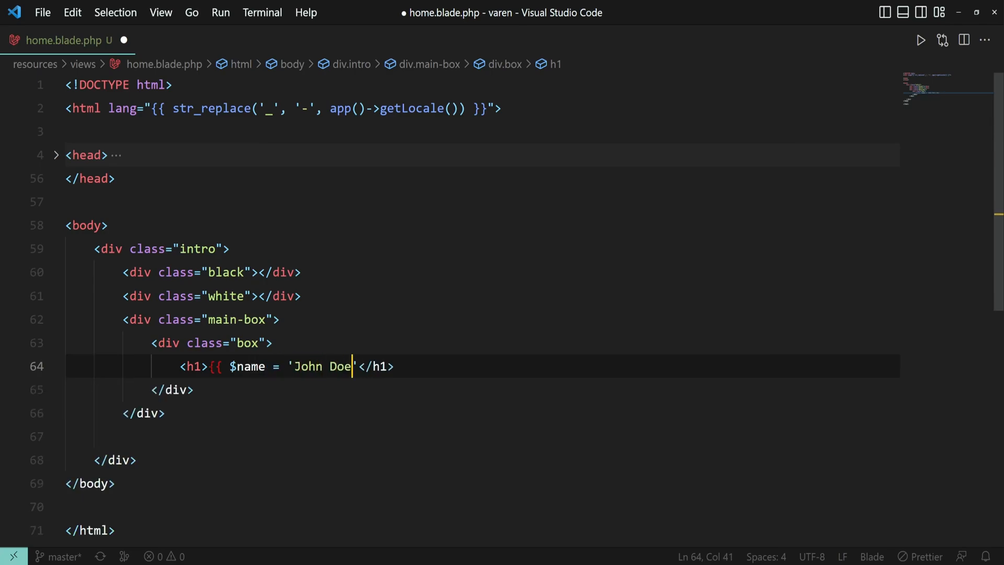
text(}})
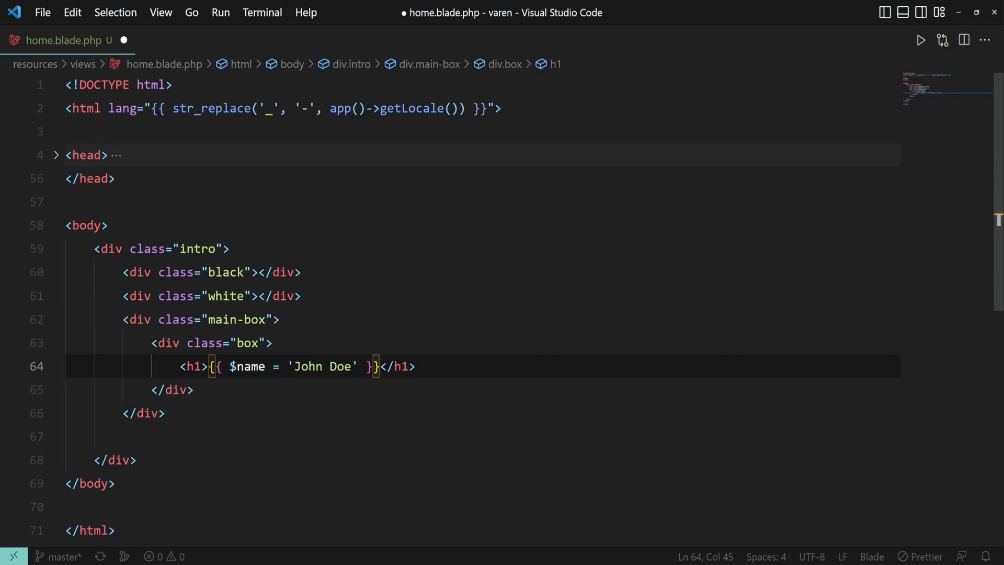
key(ctrl+s)
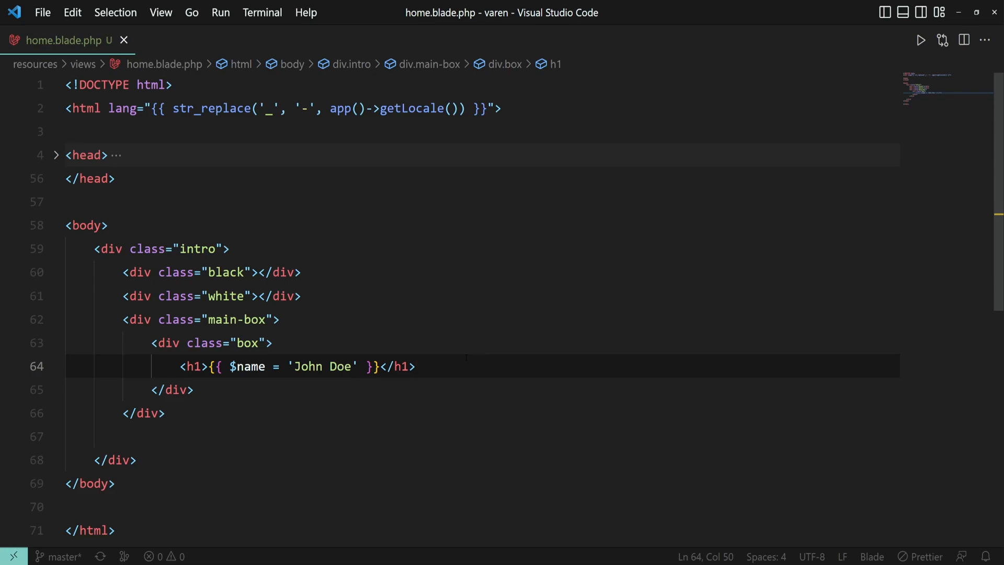
click(70, 132)
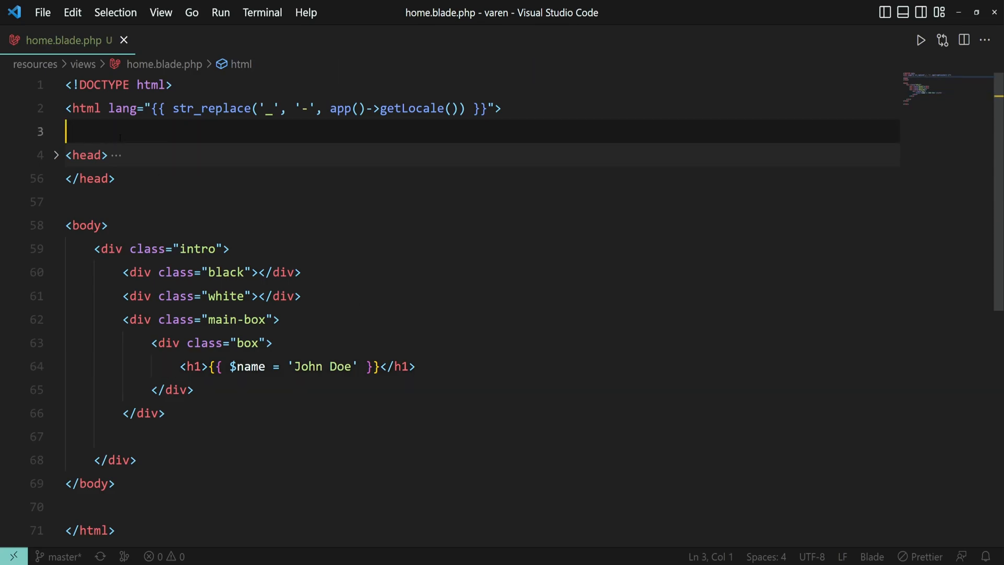
text(@)
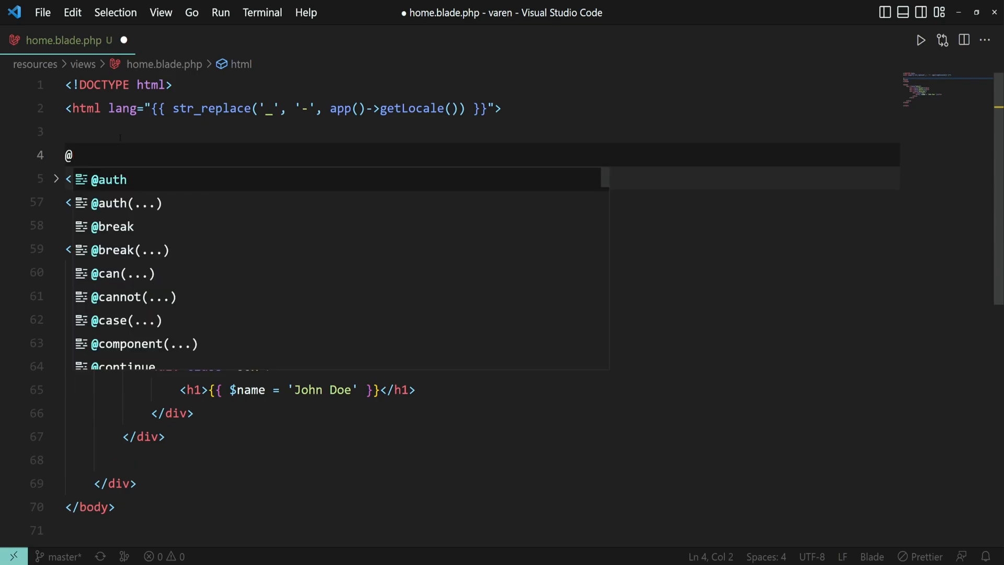
text(php)
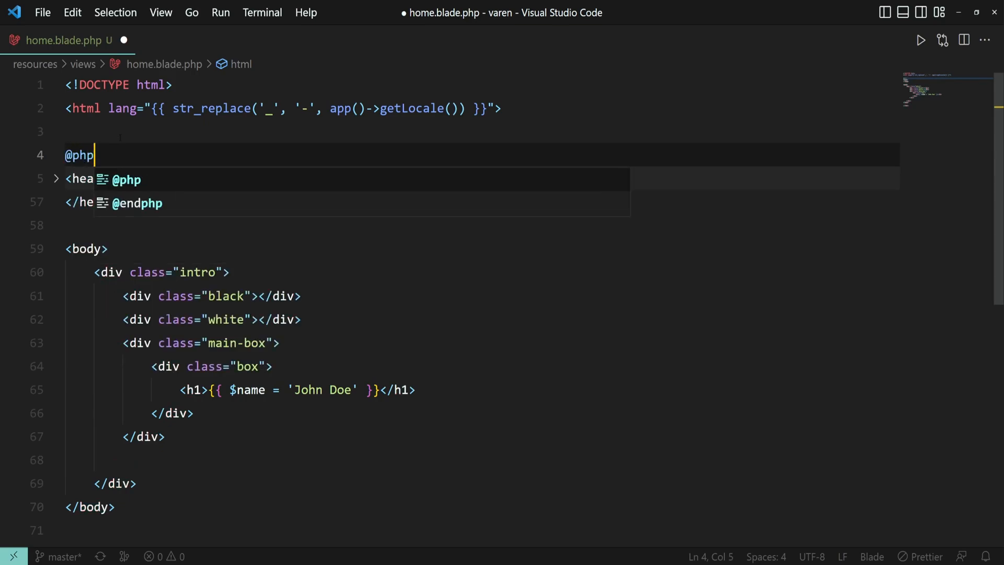
text(@endphp)
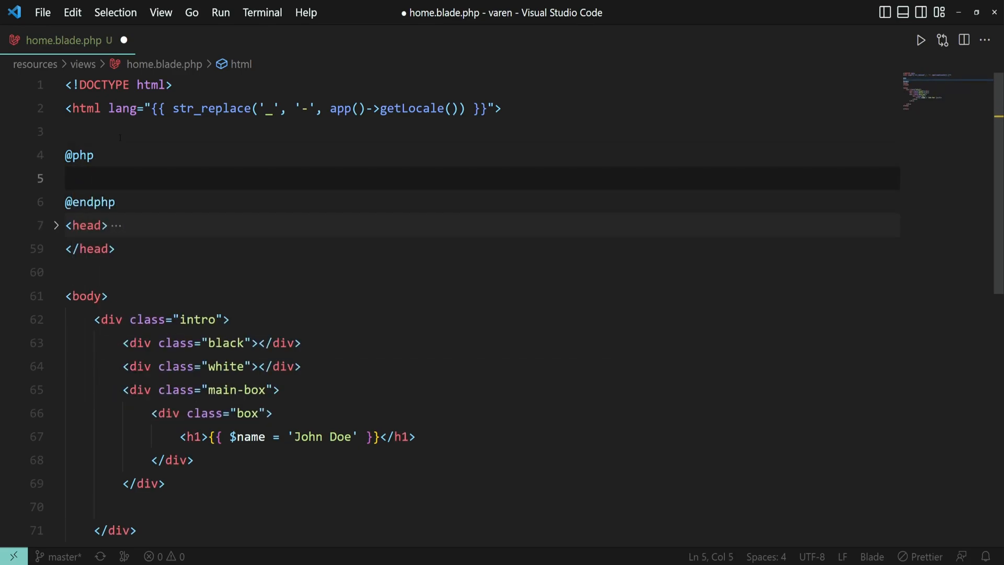
text($)
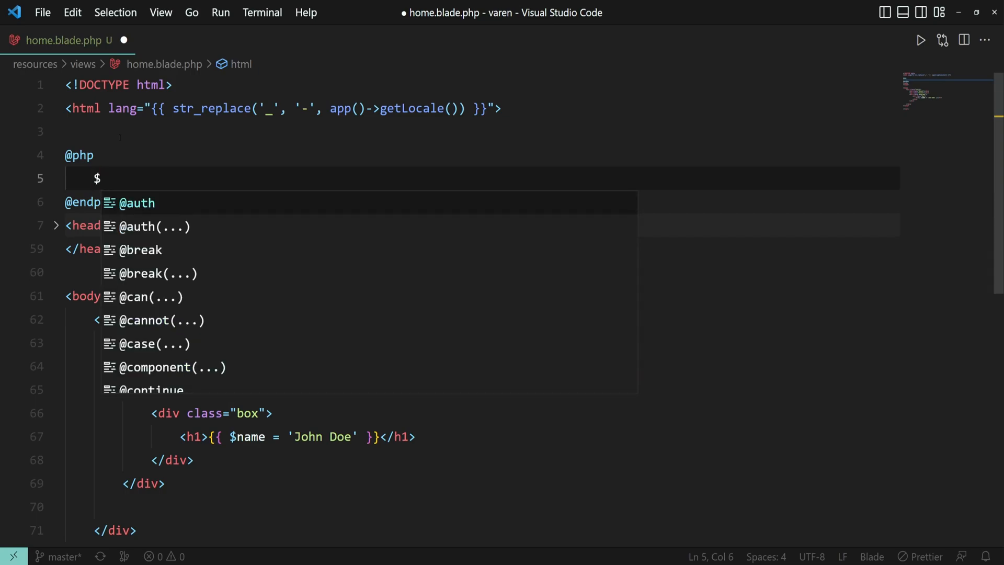
text(n)
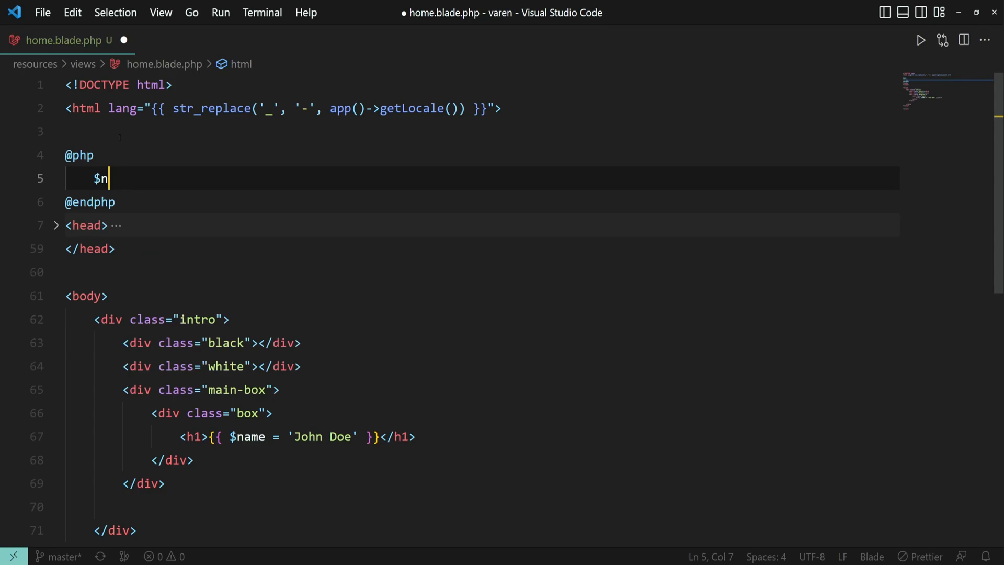
text(ame = '')
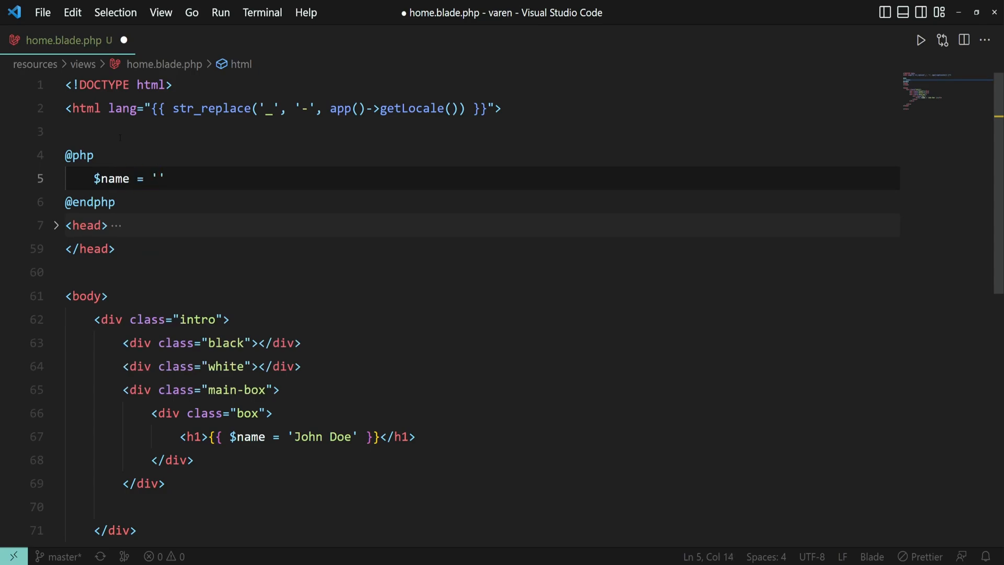
text(John';)
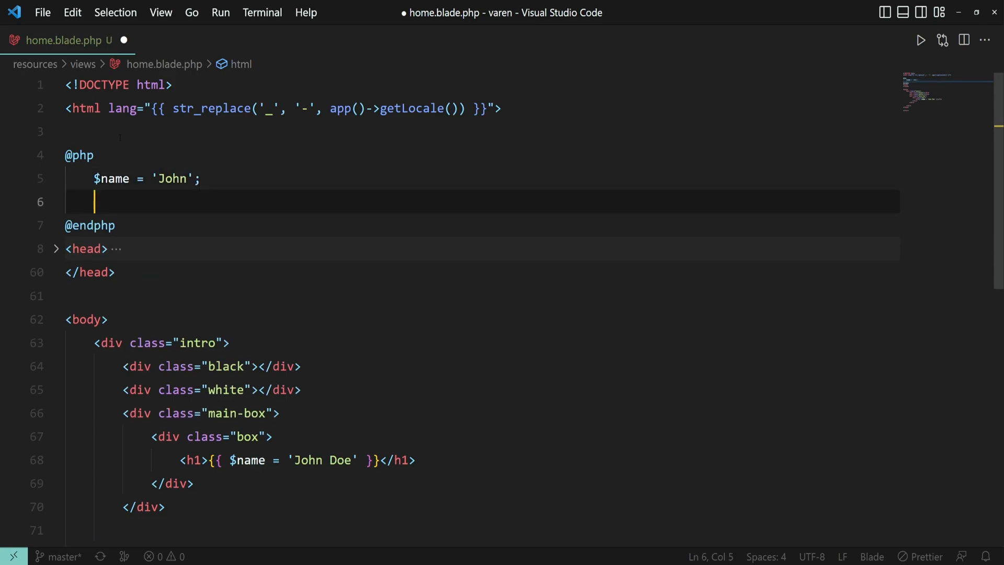
text($)
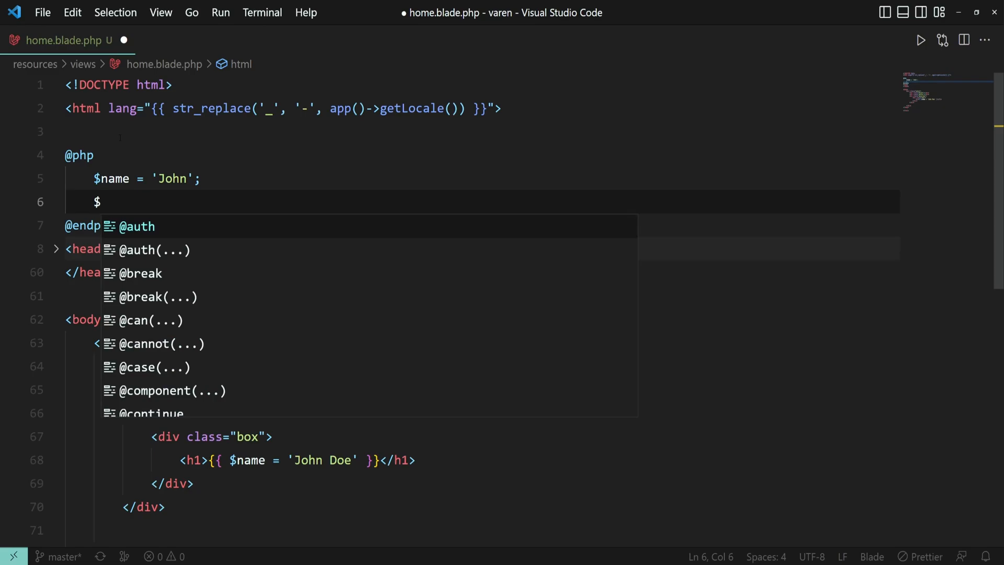
text(last = '')
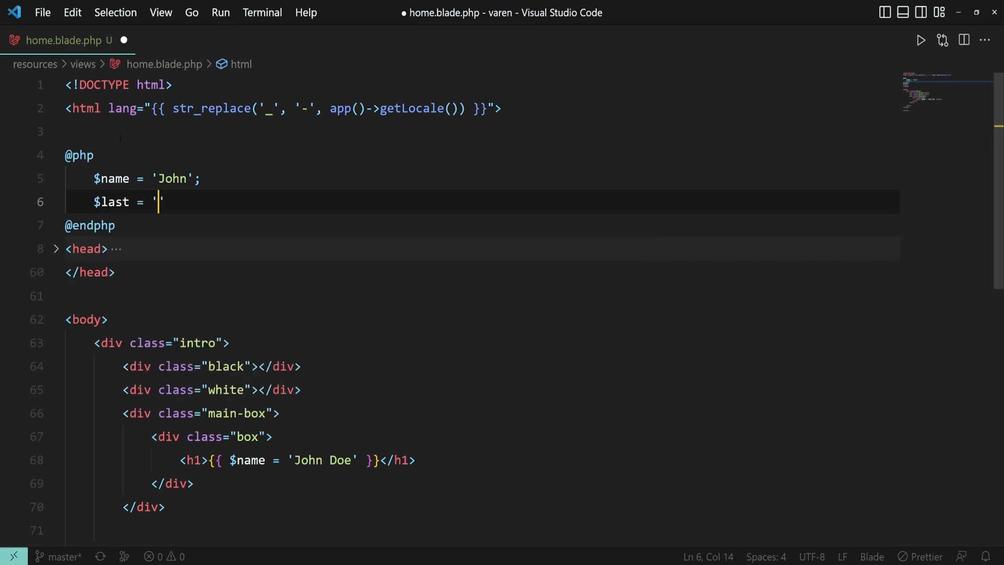
text(Doe';)
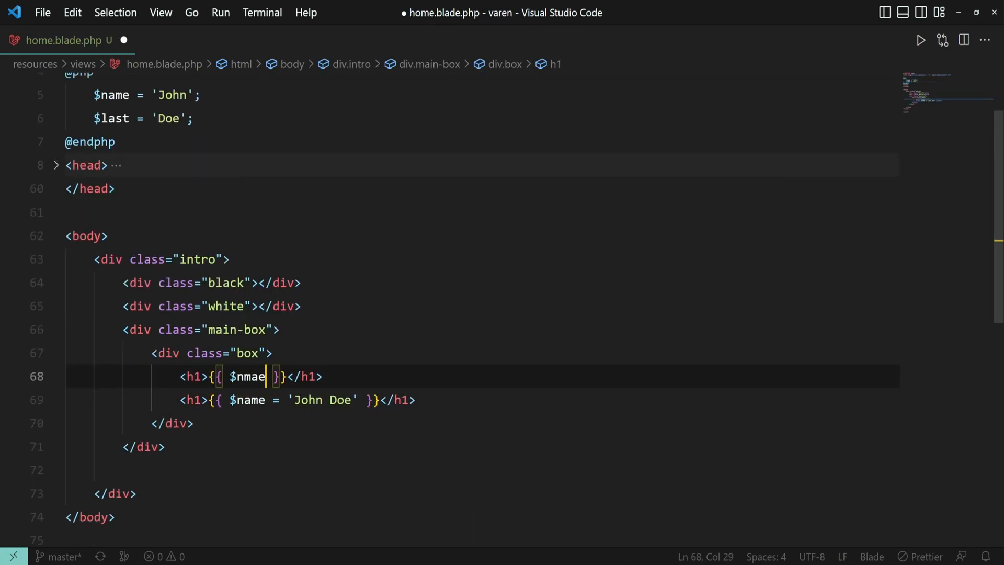
Step: Add a new <h1>{{ $name }}</h1> heading above the John Doe heading
text(name)
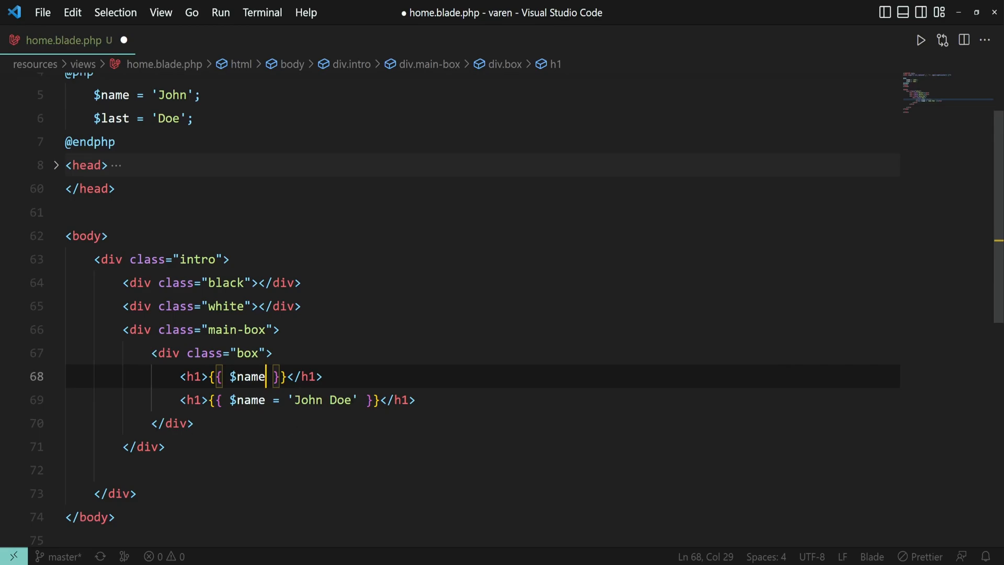